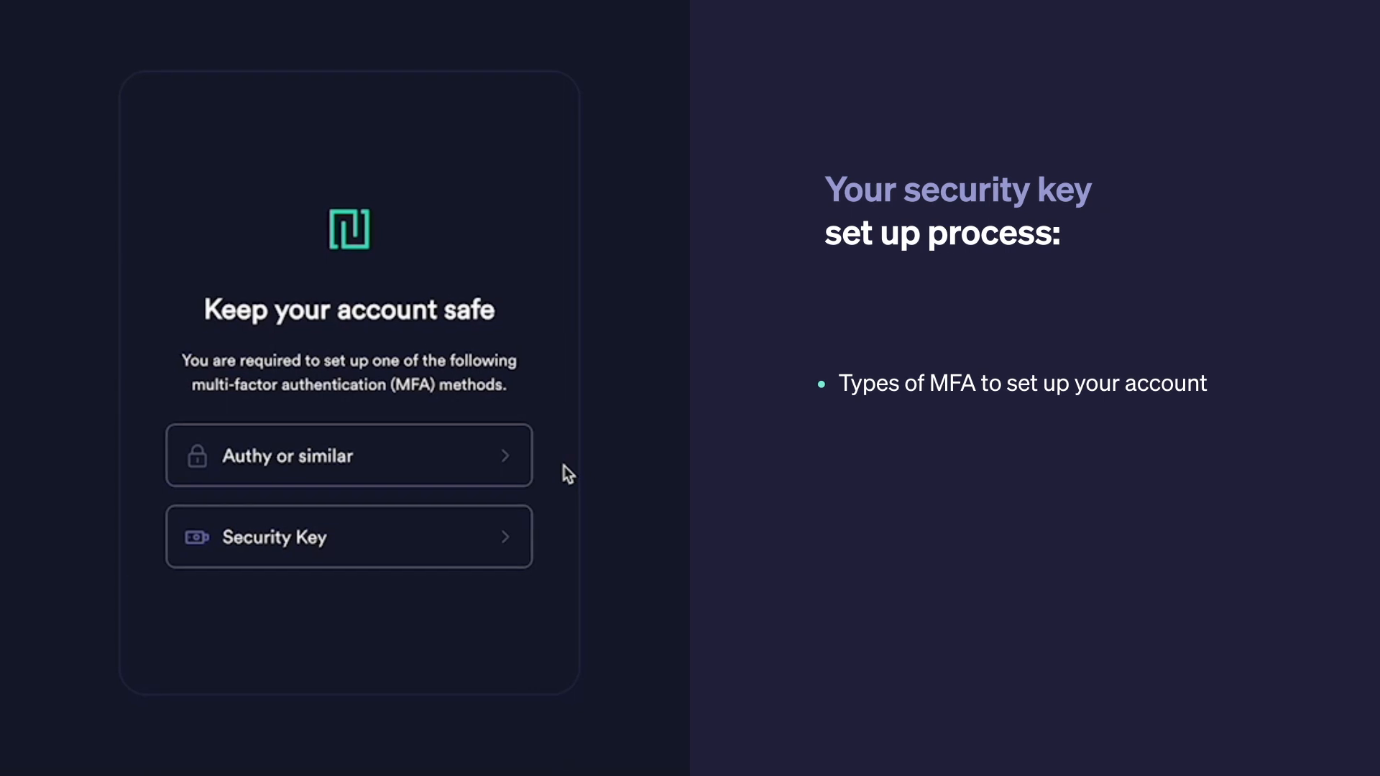
pyautogui.moveTo(618, 565)
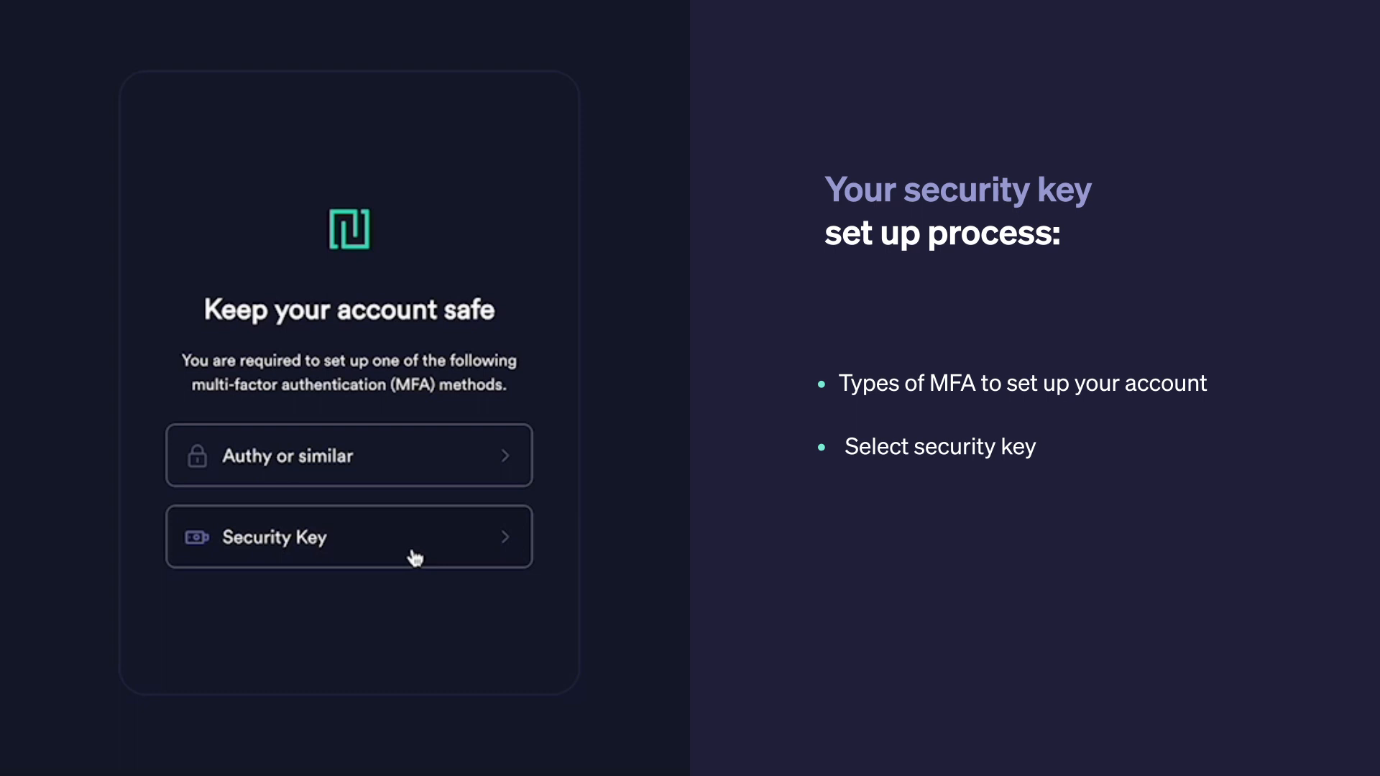
# Choose Security Key as the multi-factor authentication method.
pyautogui.click(349, 537)
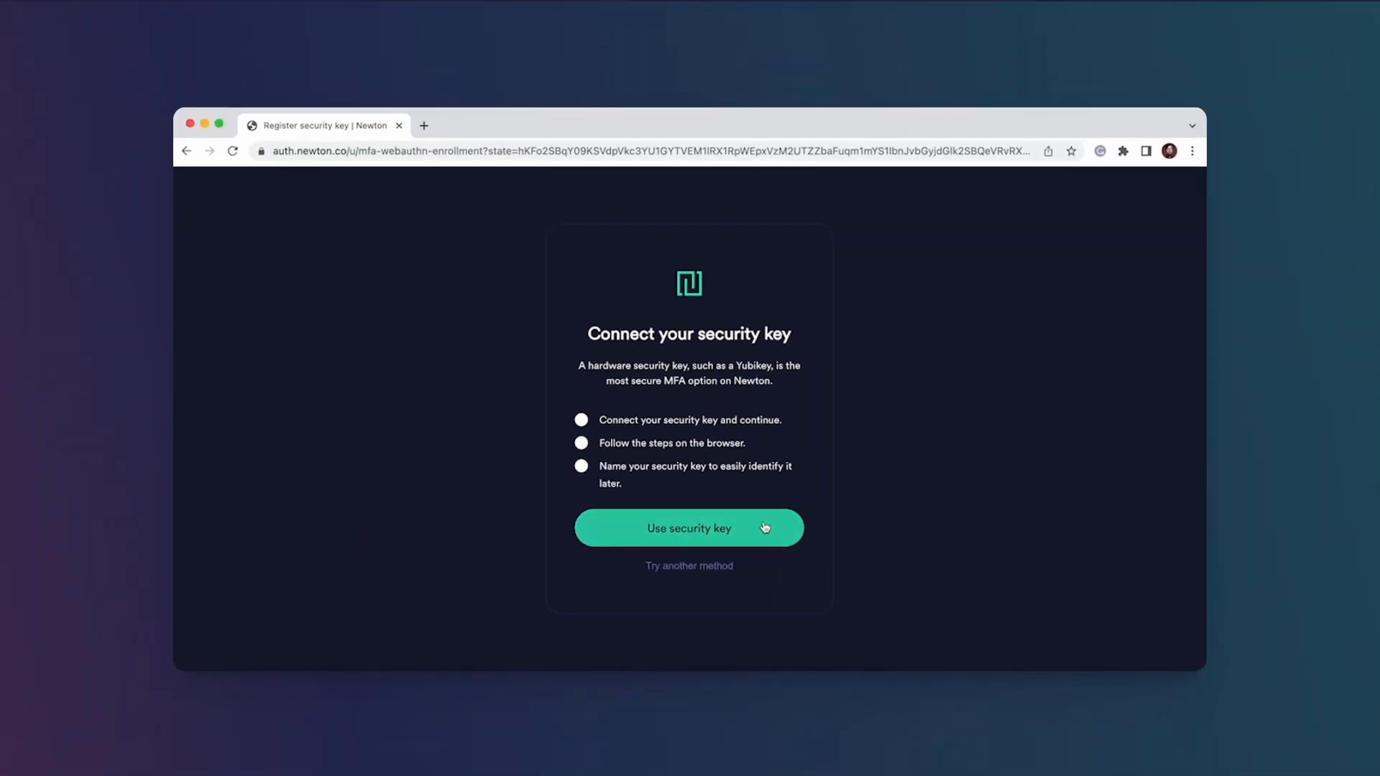
# Begin security key registration, creating the passkey on a USB security key.
pyautogui.click(689, 528)
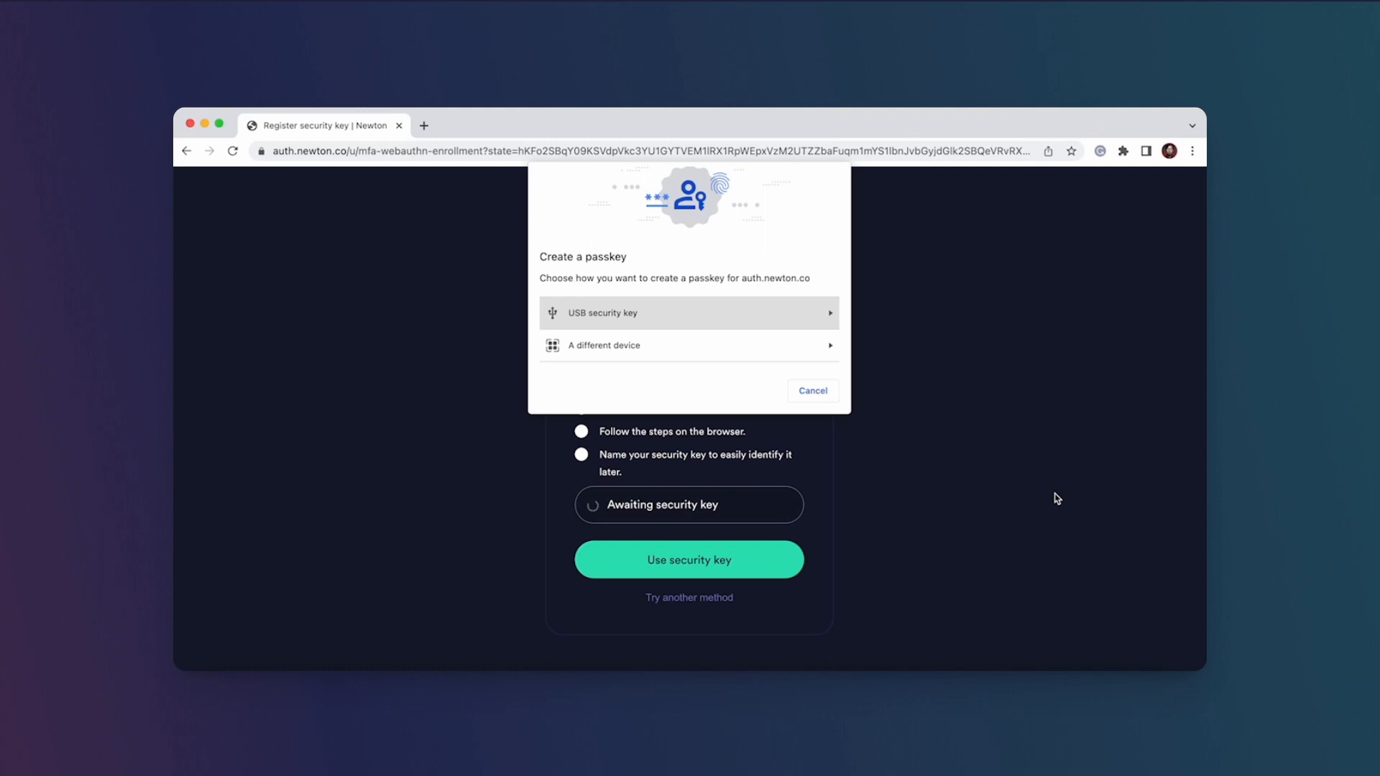
pyautogui.moveTo(731, 320)
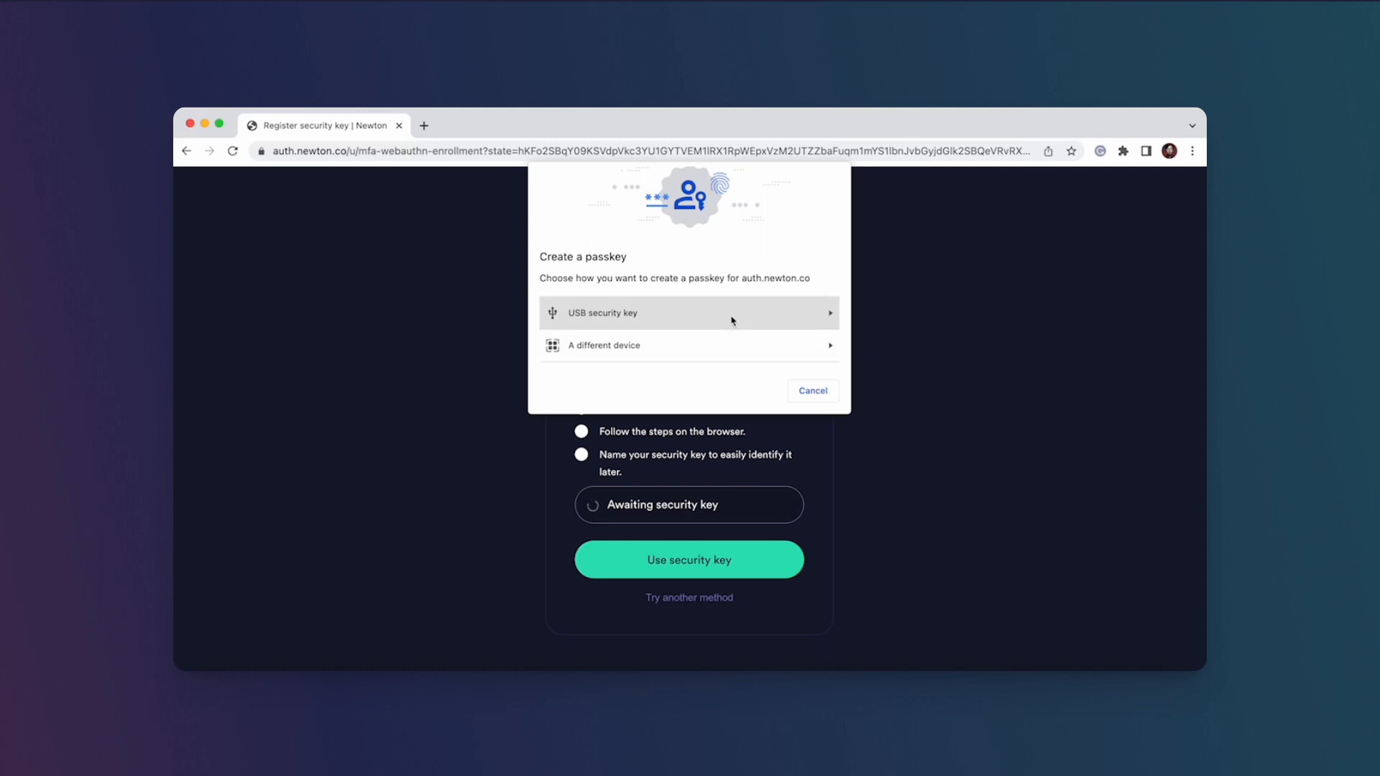
pyautogui.click(689, 312)
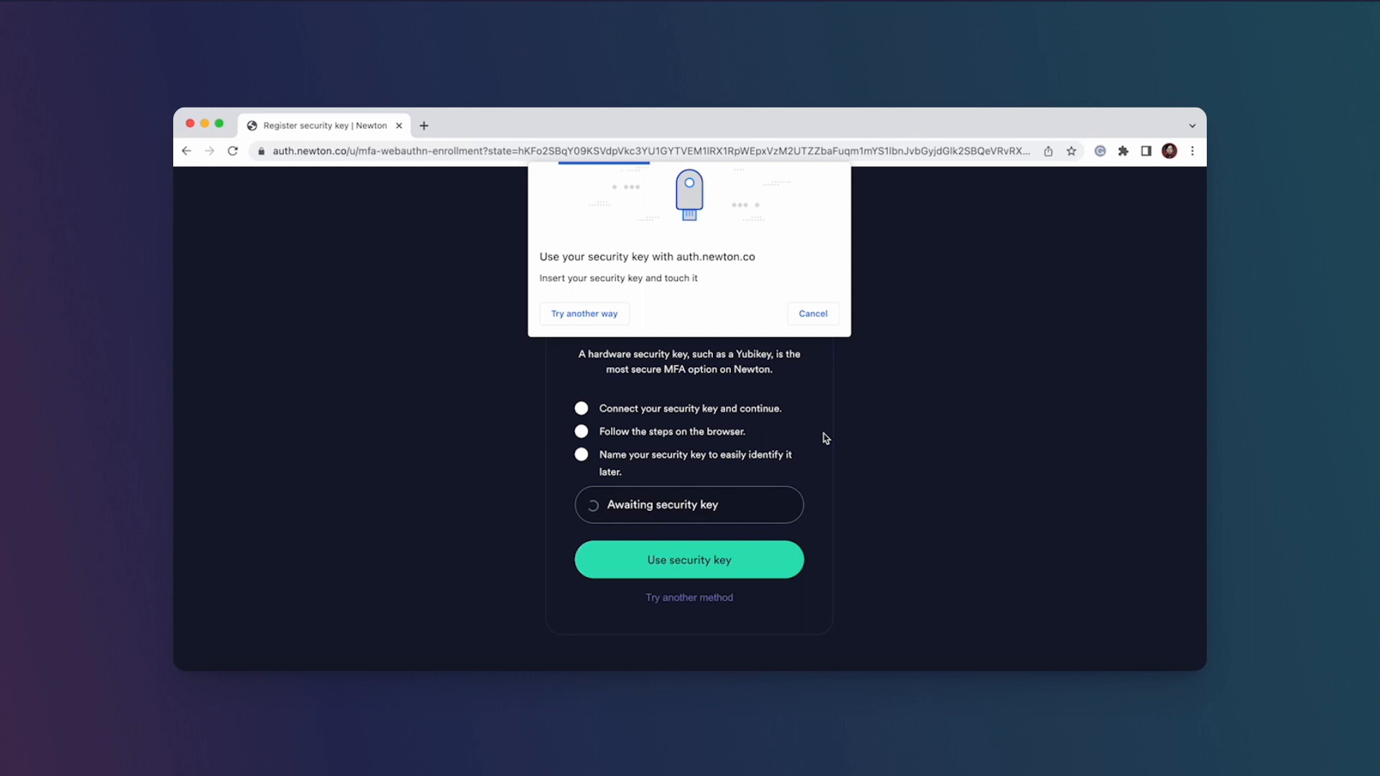
pyautogui.click(811, 314)
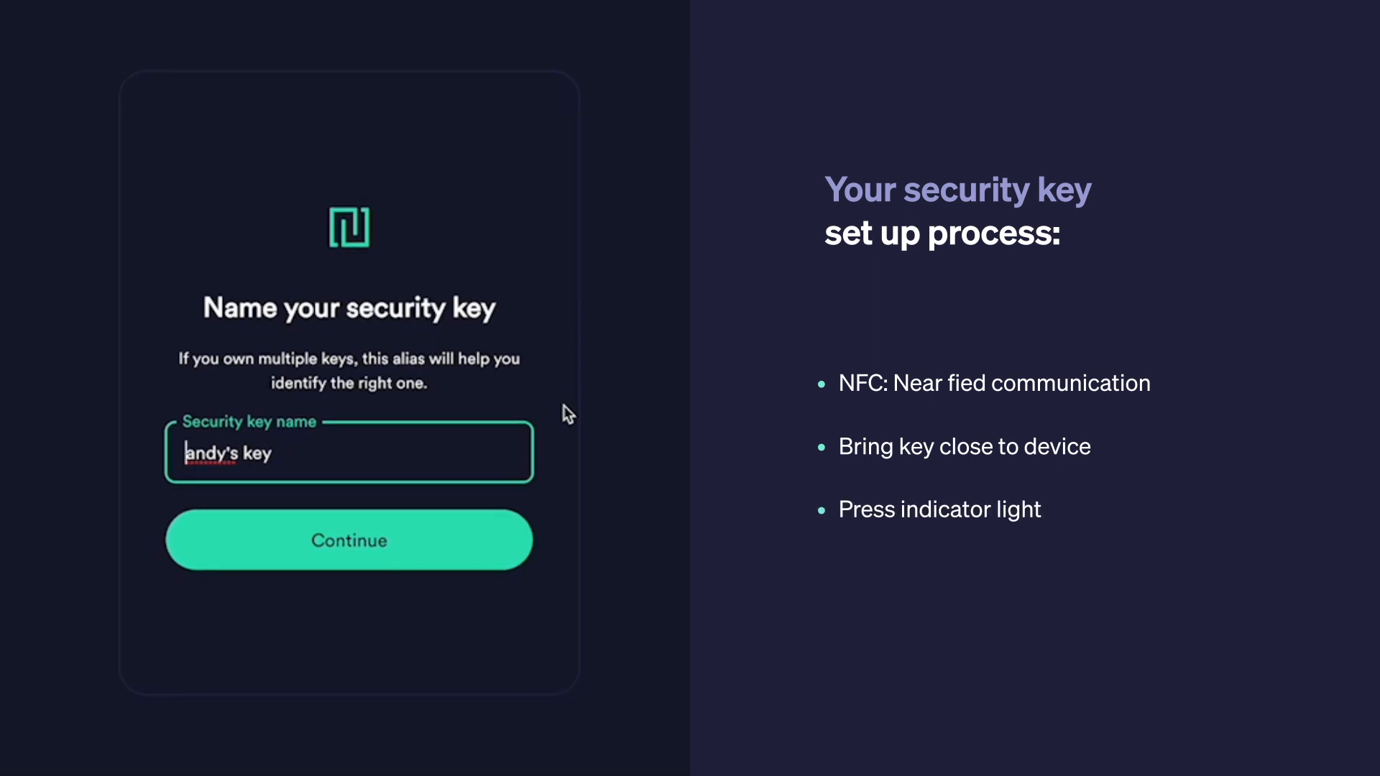
pyautogui.moveTo(631, 440)
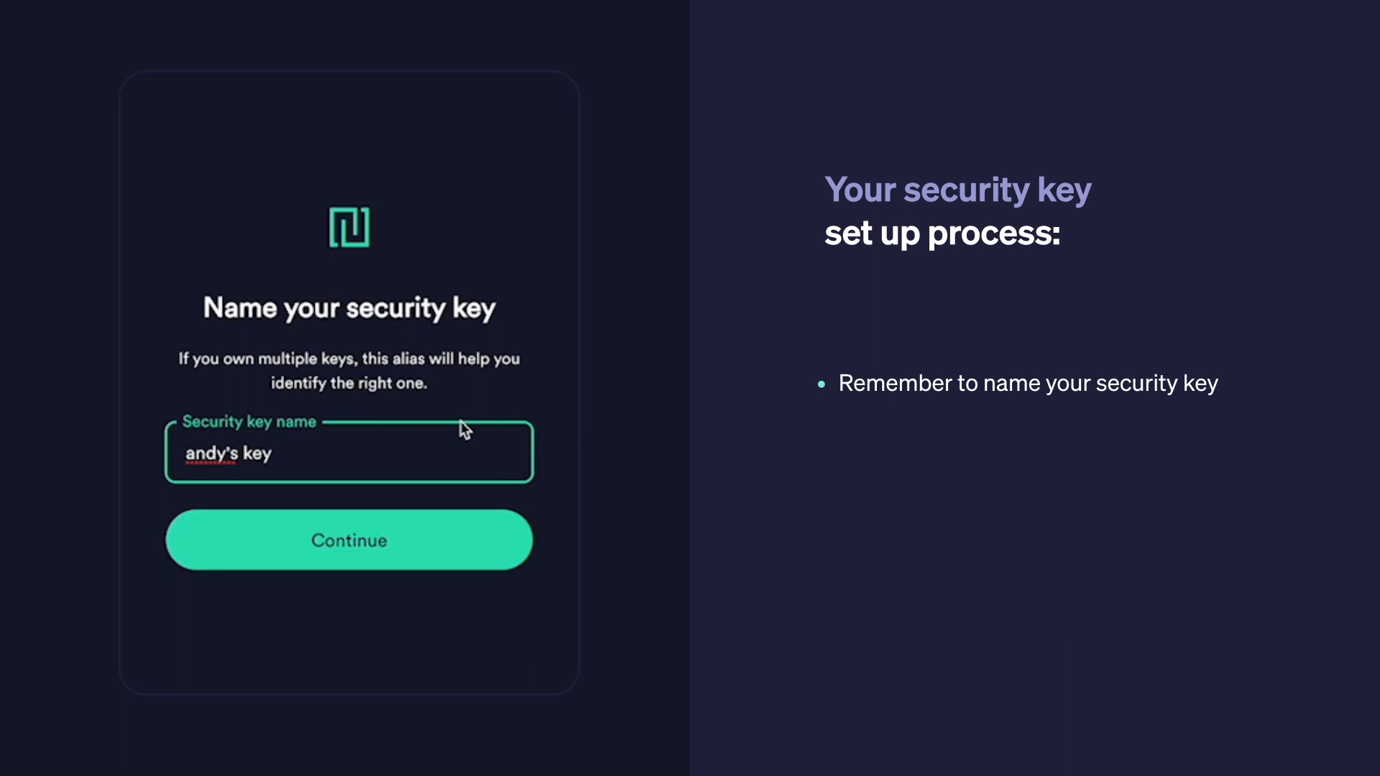
pyautogui.moveTo(265, 465)
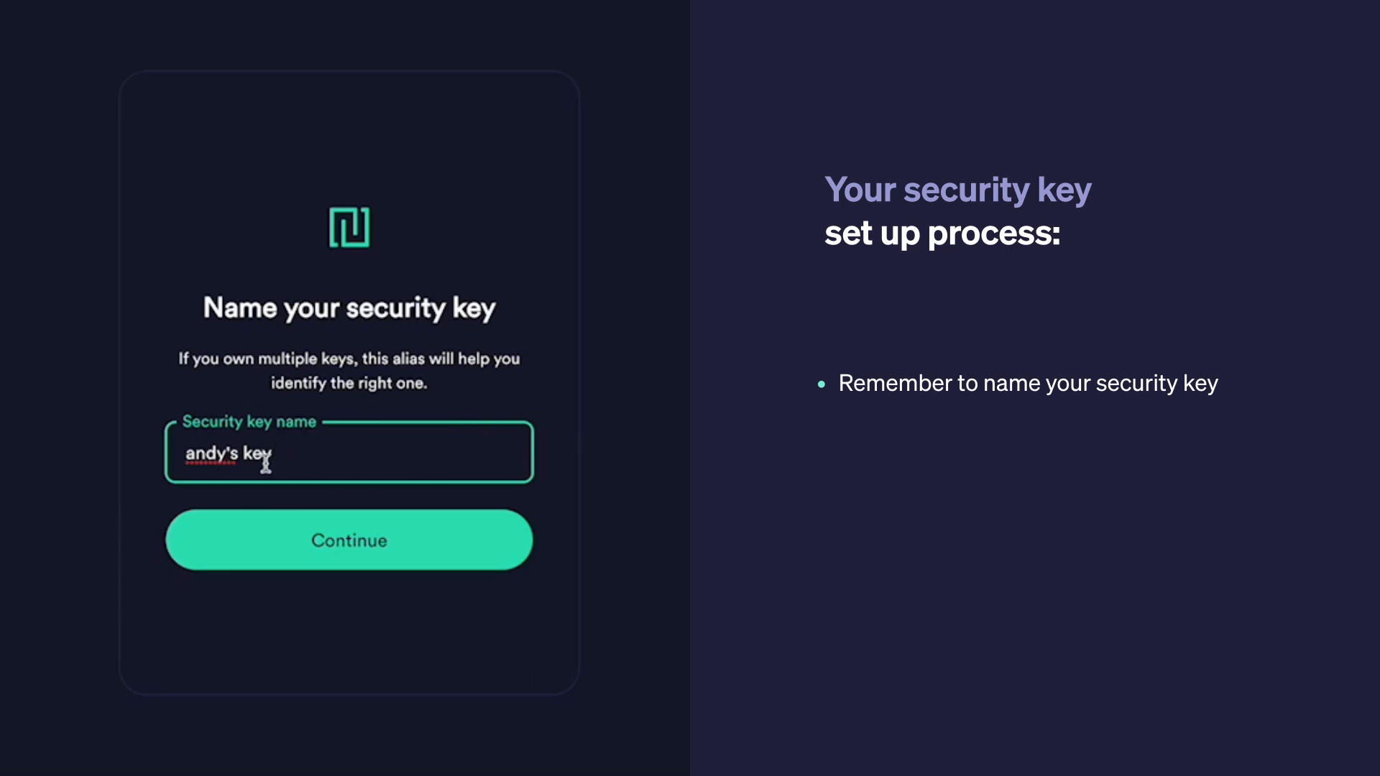
pyautogui.moveTo(286, 491)
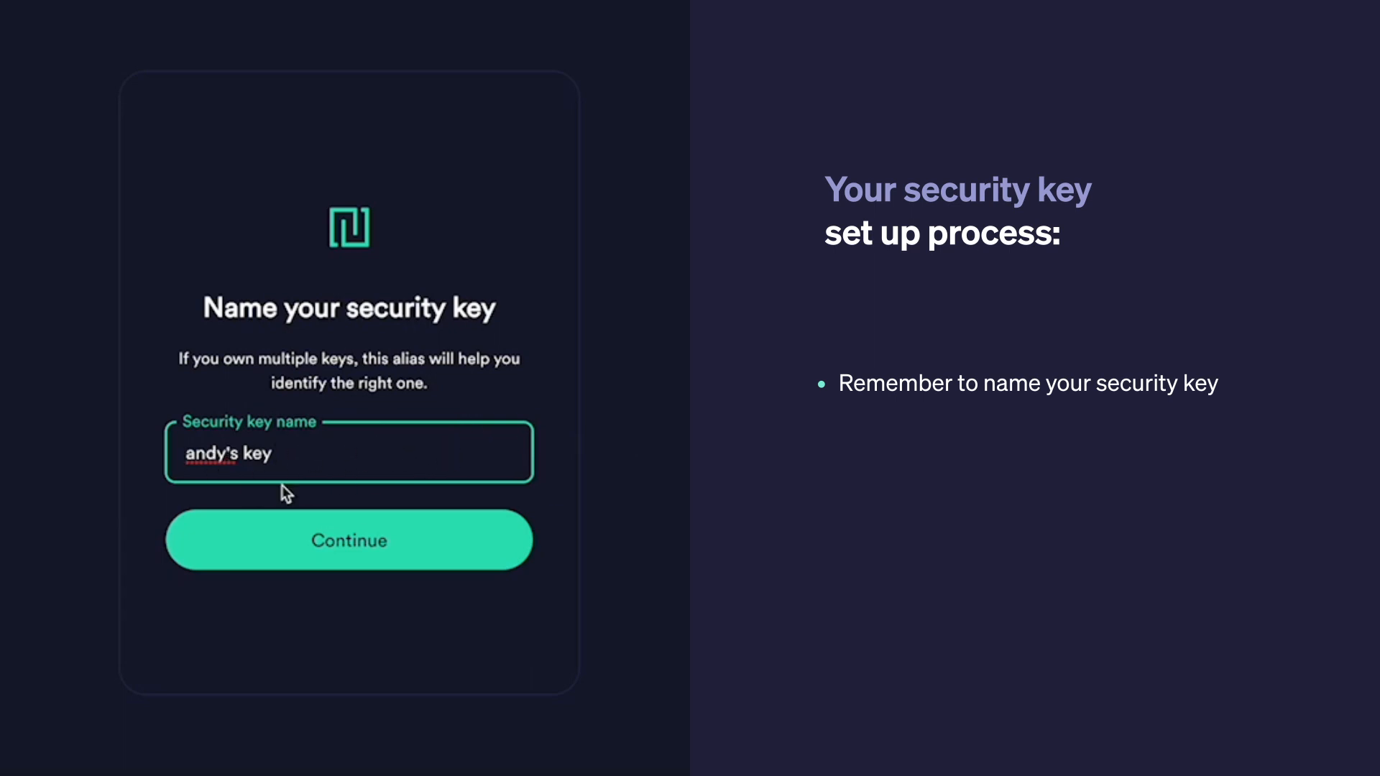
pyautogui.moveTo(519, 431)
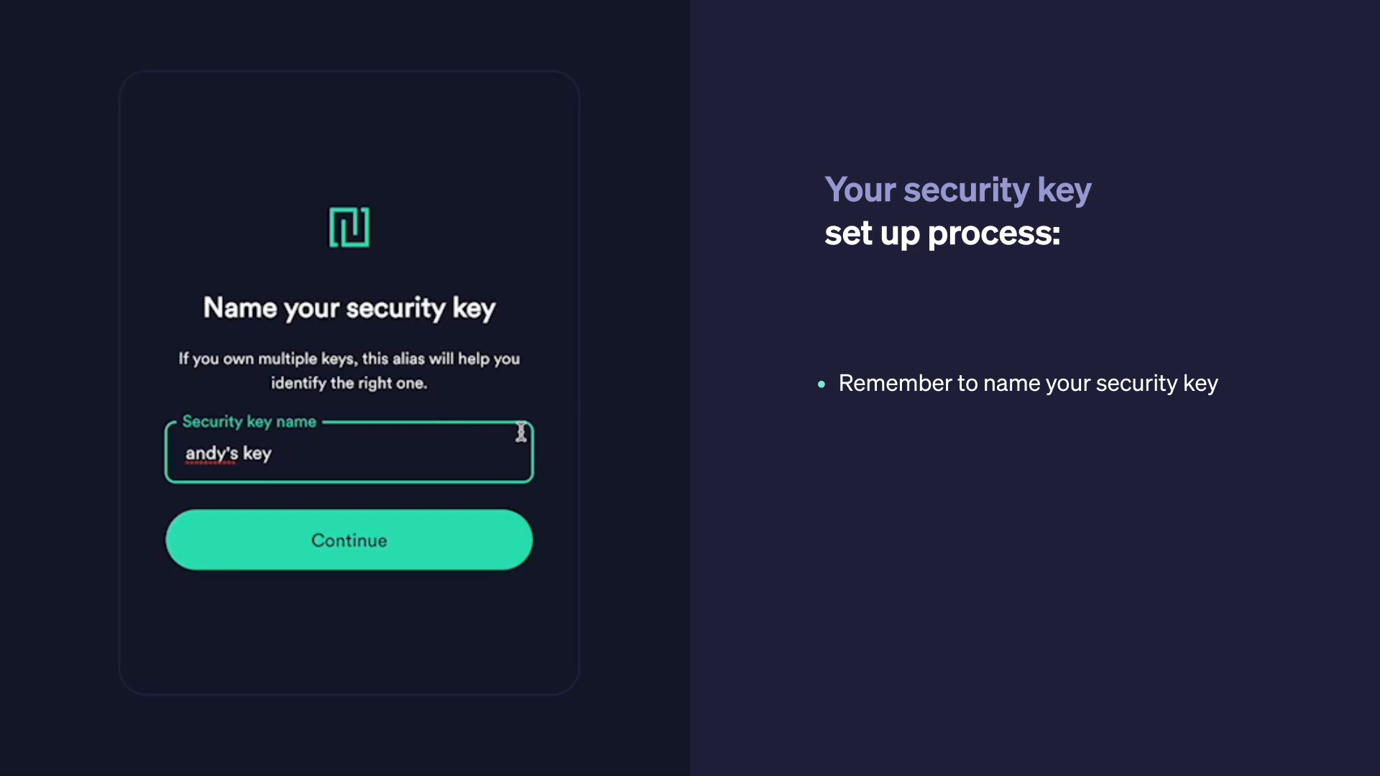
# Confirm the entered security key name to finish registering the key.
pyautogui.click(349, 540)
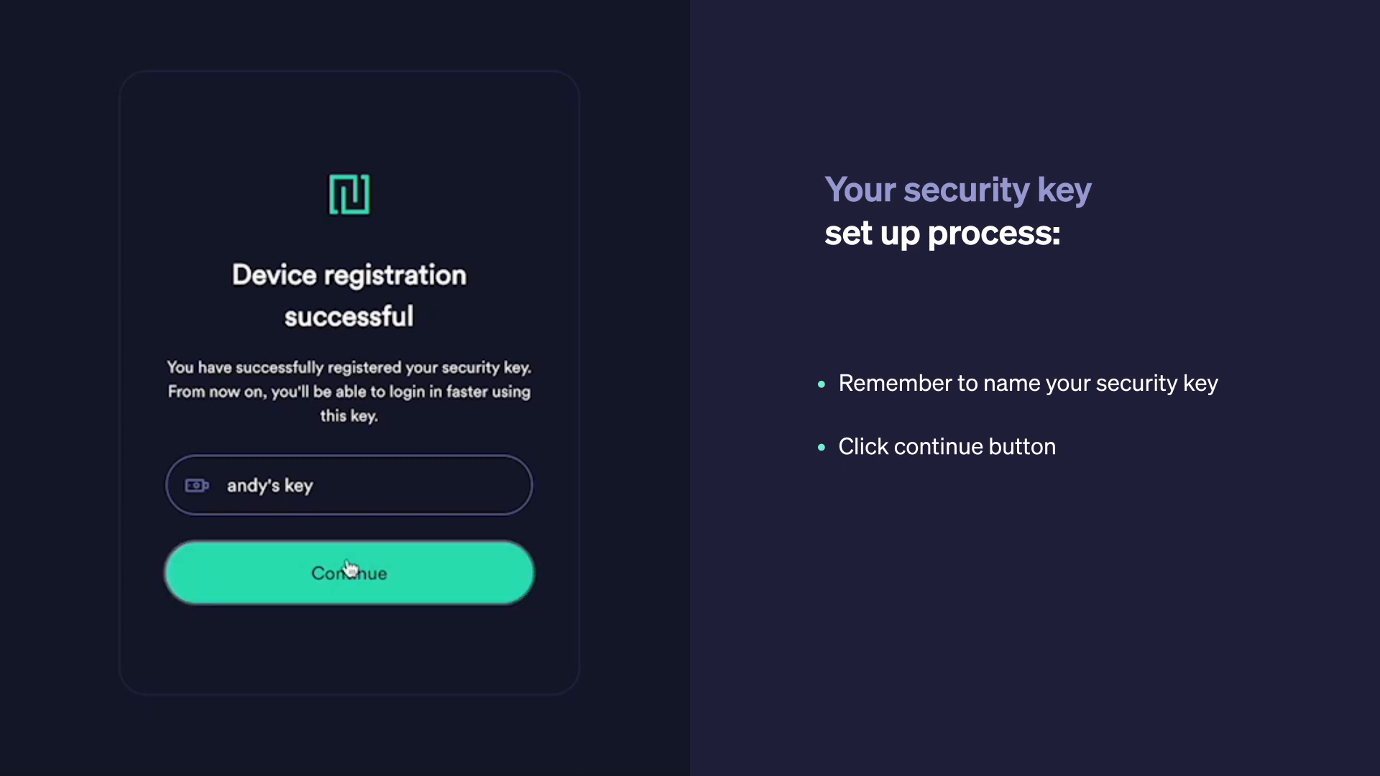
# Continue past the 'Device registration successful' confirmation screen.
pyautogui.click(349, 572)
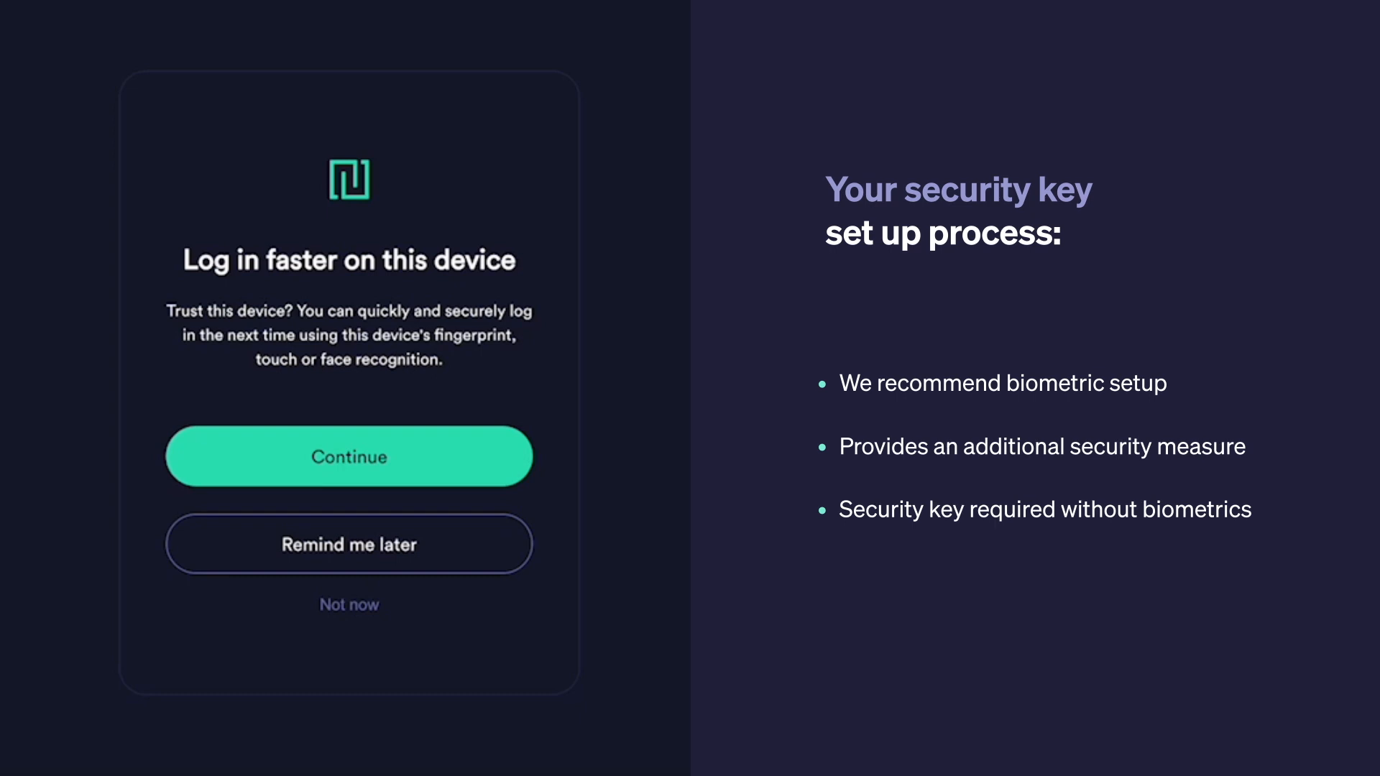
# Accept biometric login, create the passkey on this Mac, and continue to the dashboard.
pyautogui.click(348, 455)
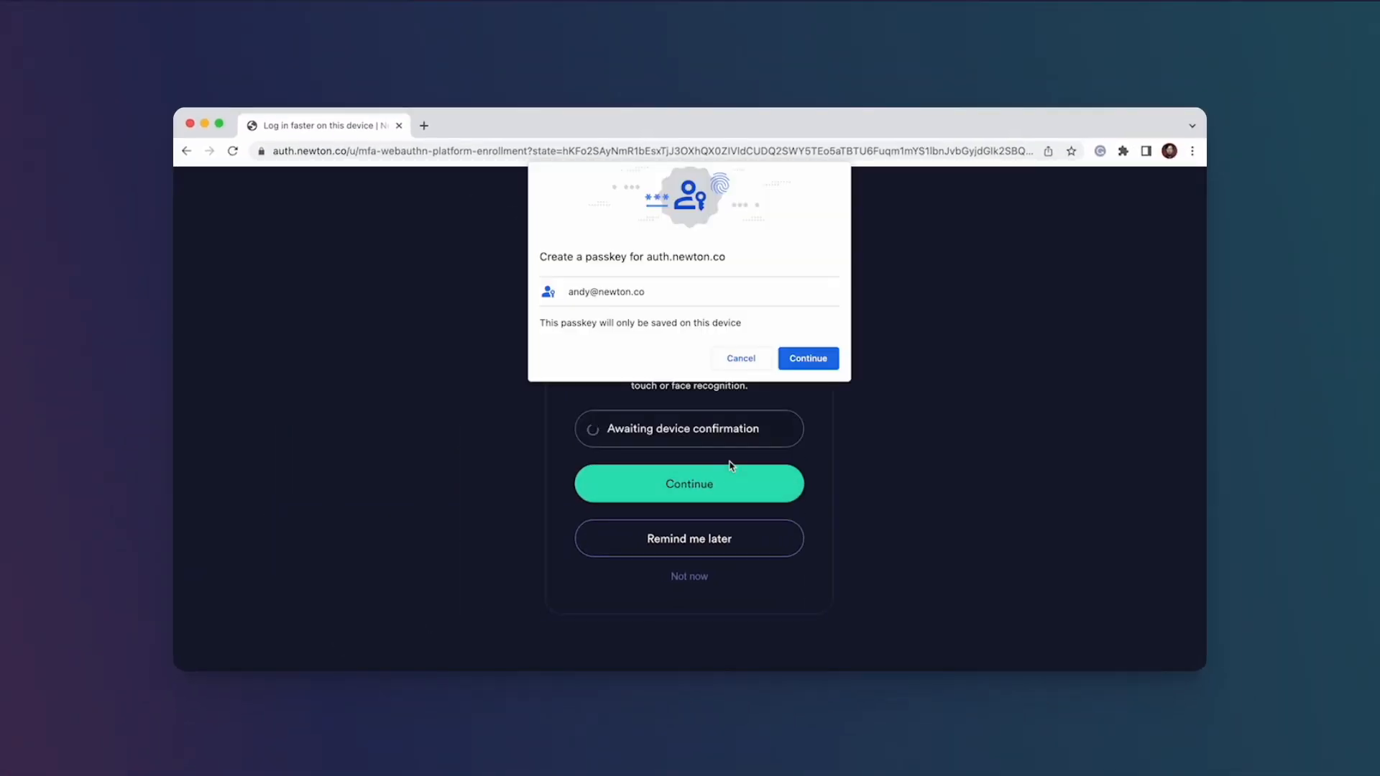
pyautogui.click(806, 358)
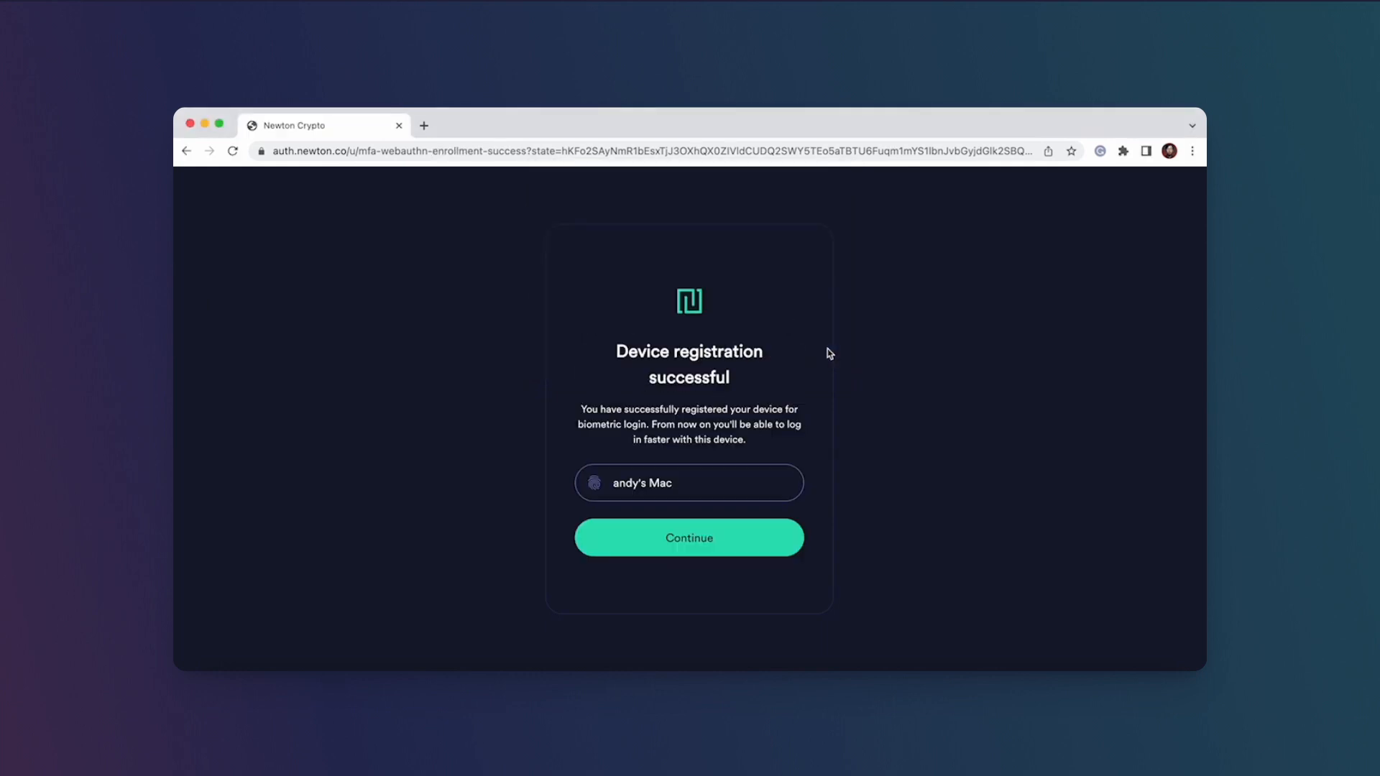
pyautogui.moveTo(764, 384)
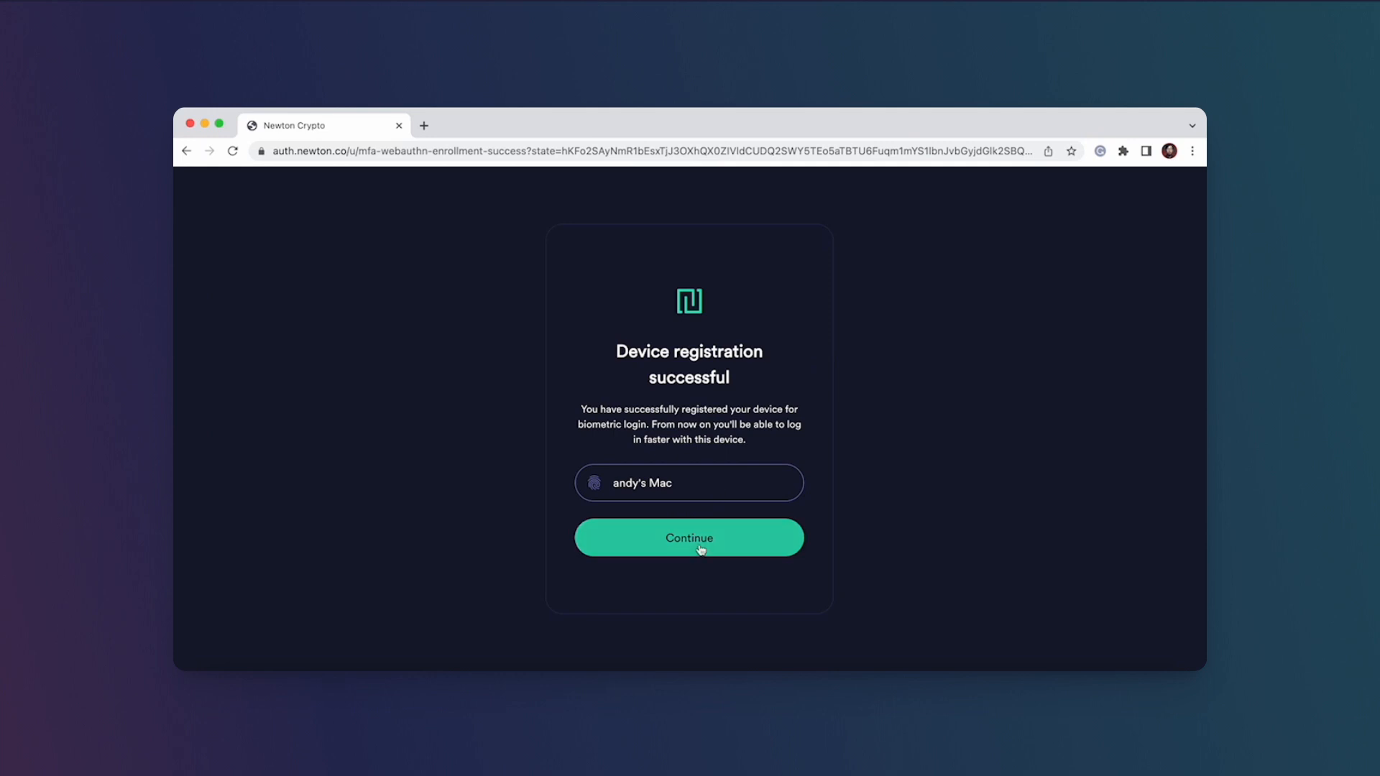
pyautogui.click(689, 537)
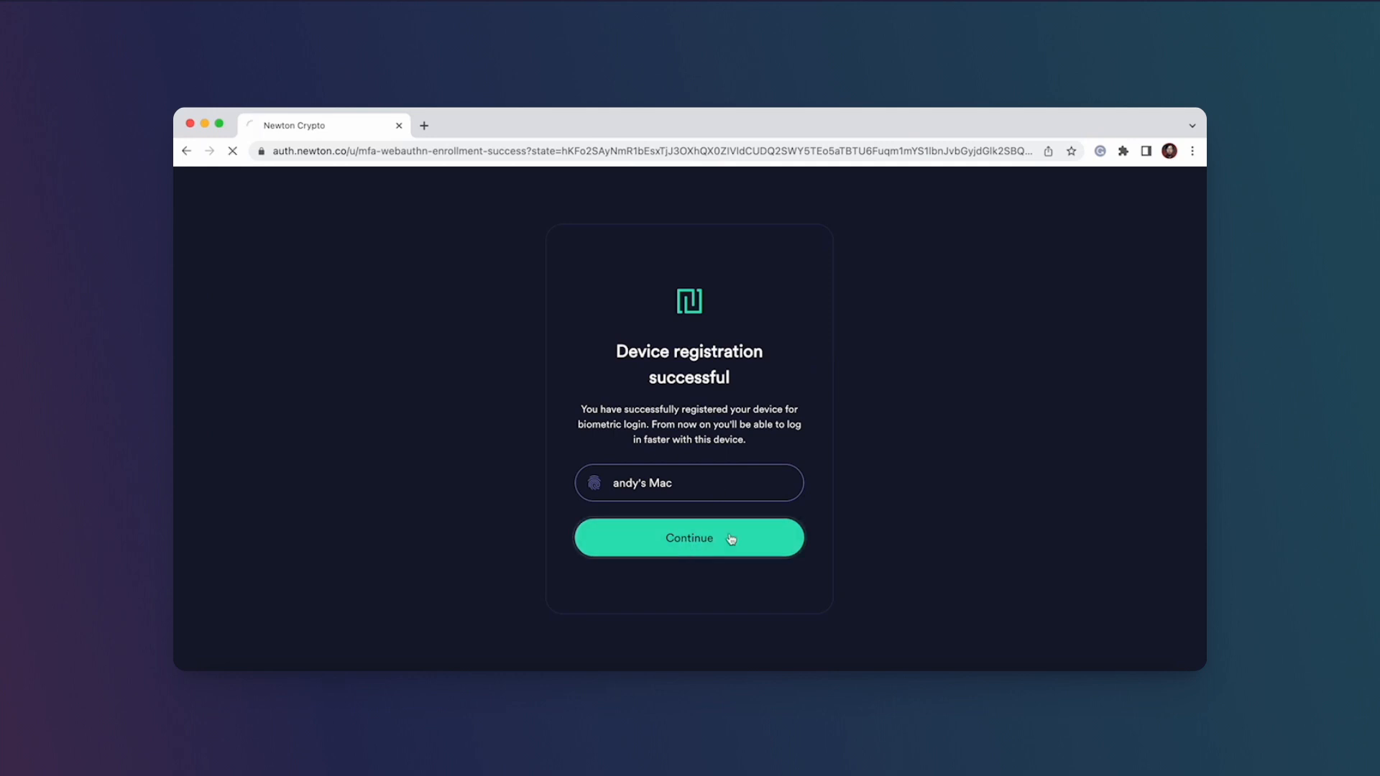
pyautogui.click(689, 538)
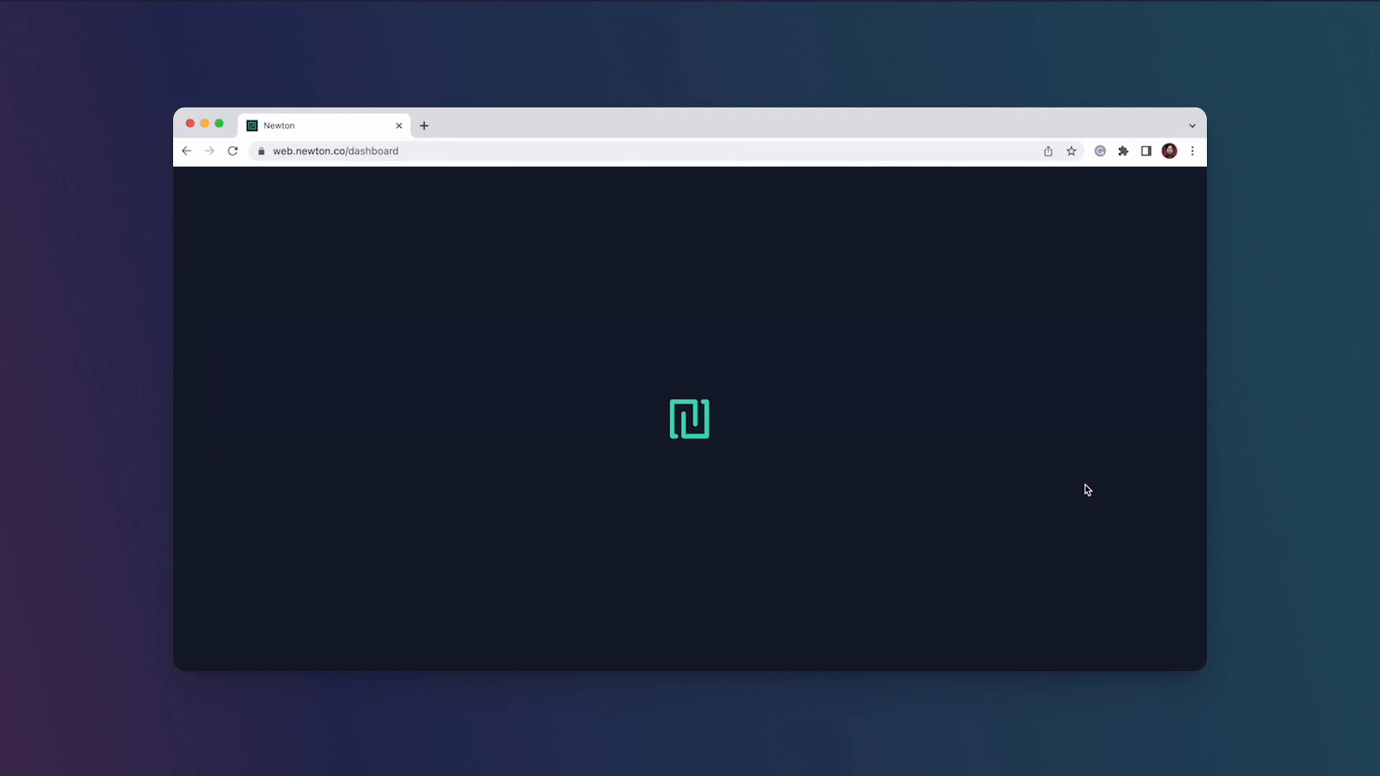